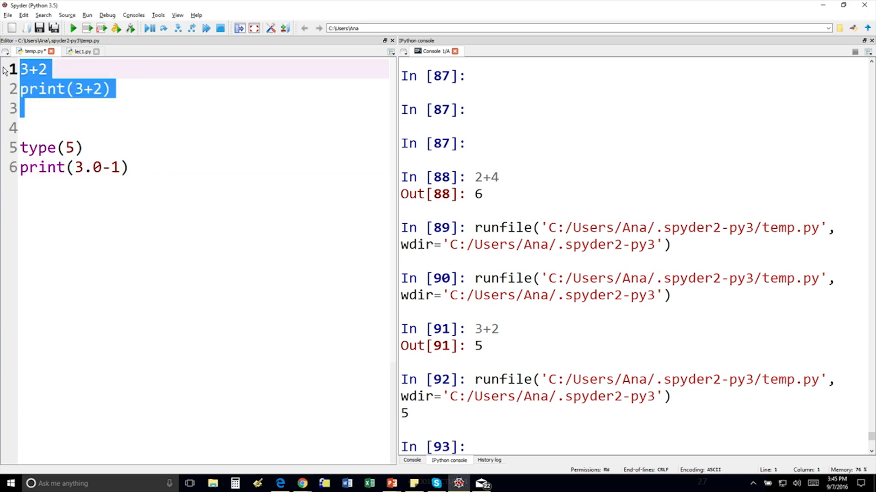
Leave only type(5) and print(3.0-1) in temp.py, then view the Google Form's Responses summary
key(Delete)
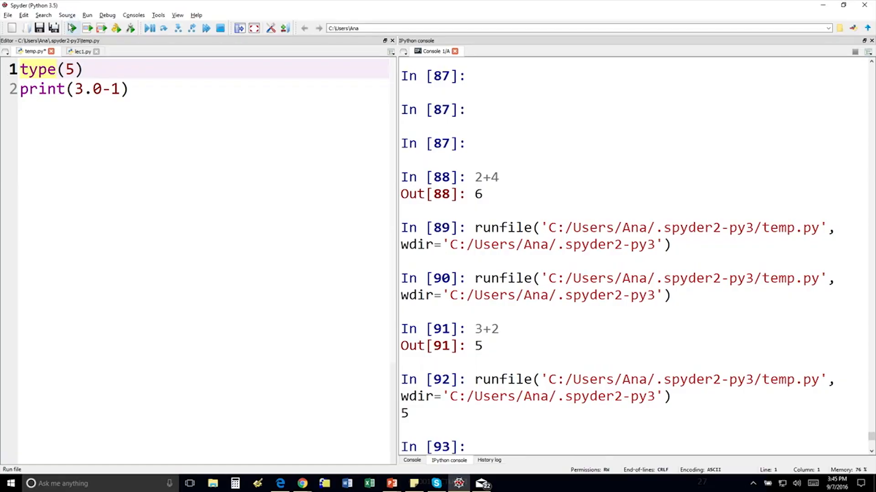
click(73, 29)
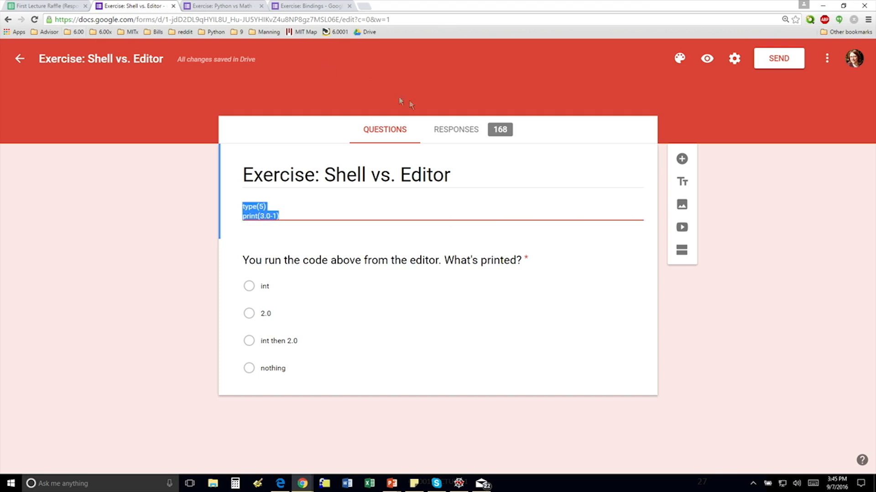
click(456, 129)
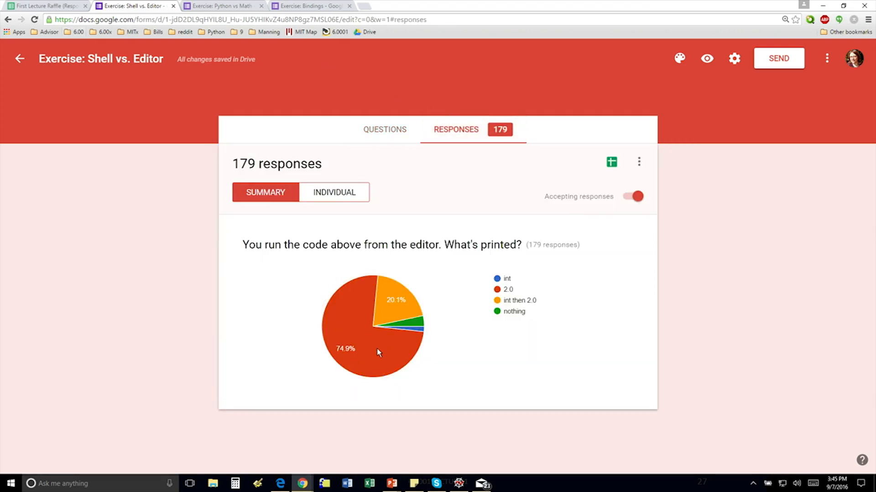
click(458, 484)
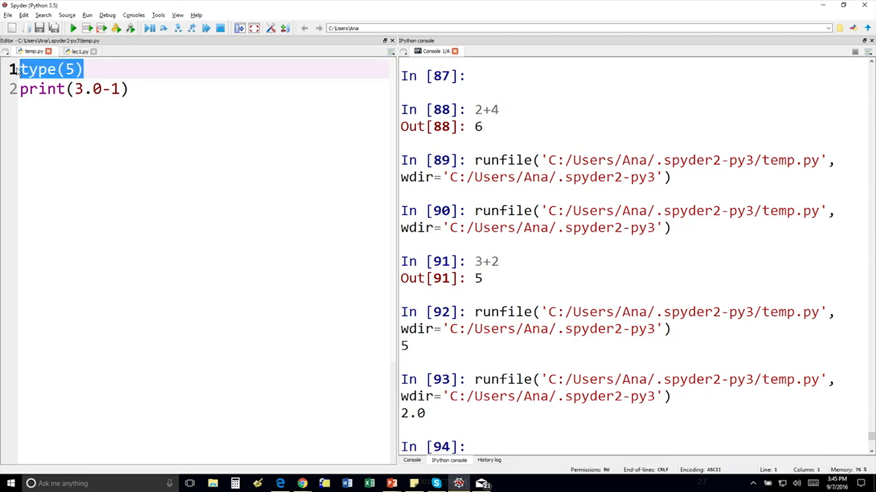